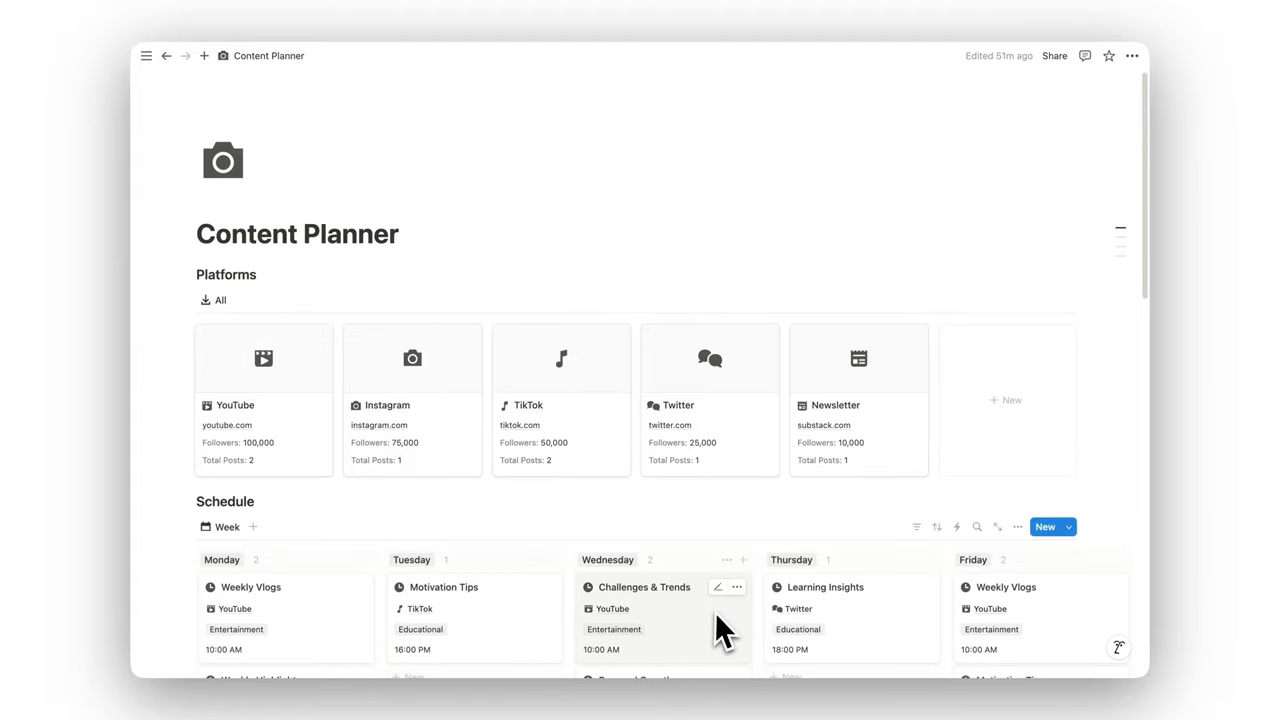
Switch the Content database to the Platforms view and scroll to the January 2024 Content Calendar.
scroll("down", 3)
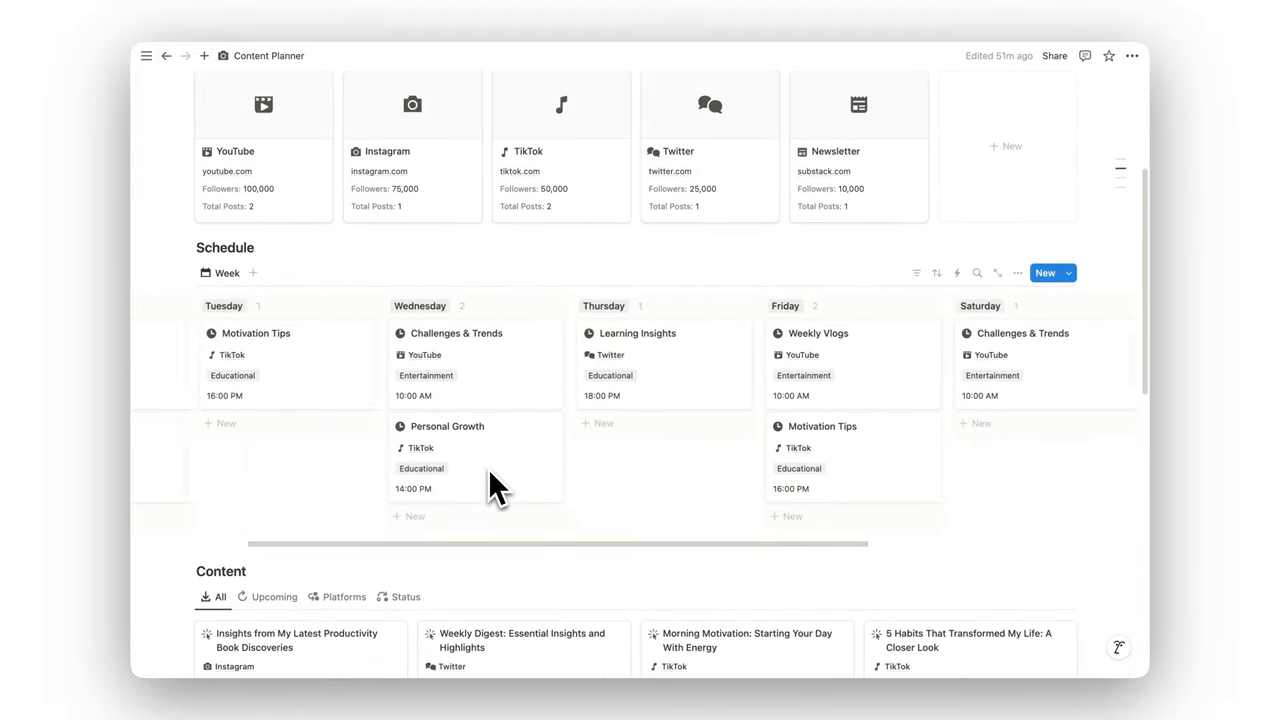
scroll("down", 3)
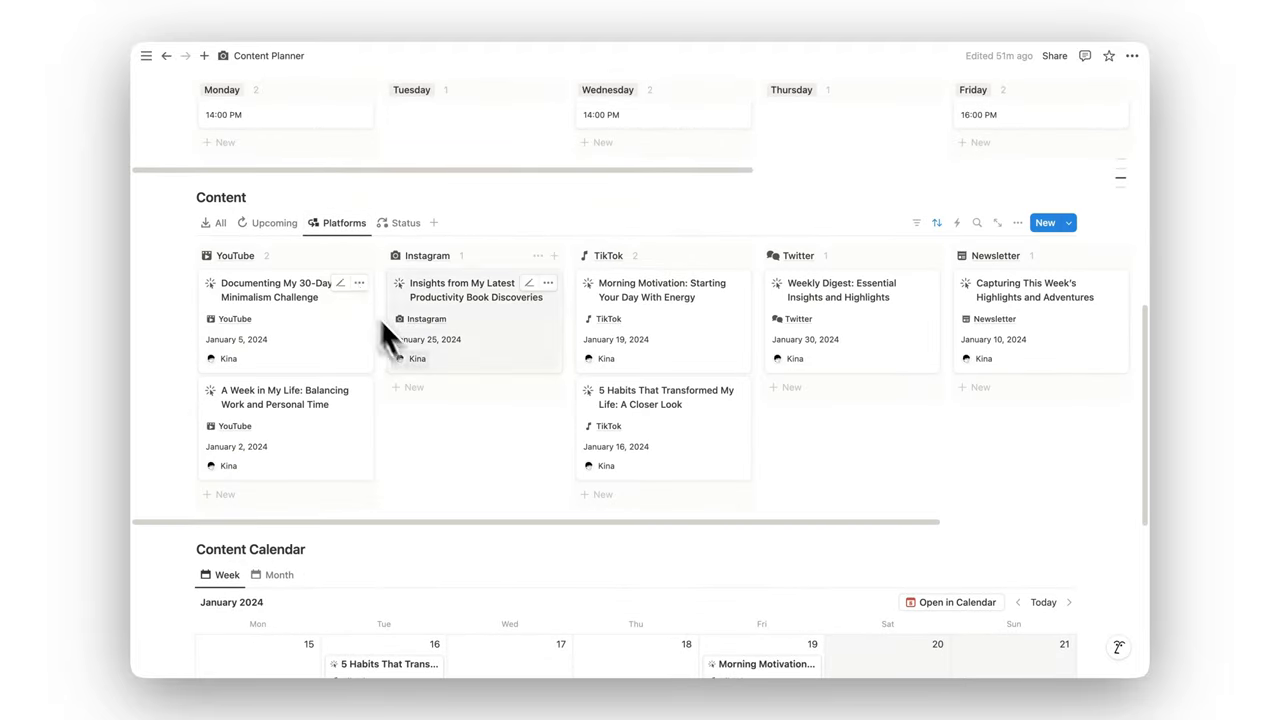
left_click(658, 290)
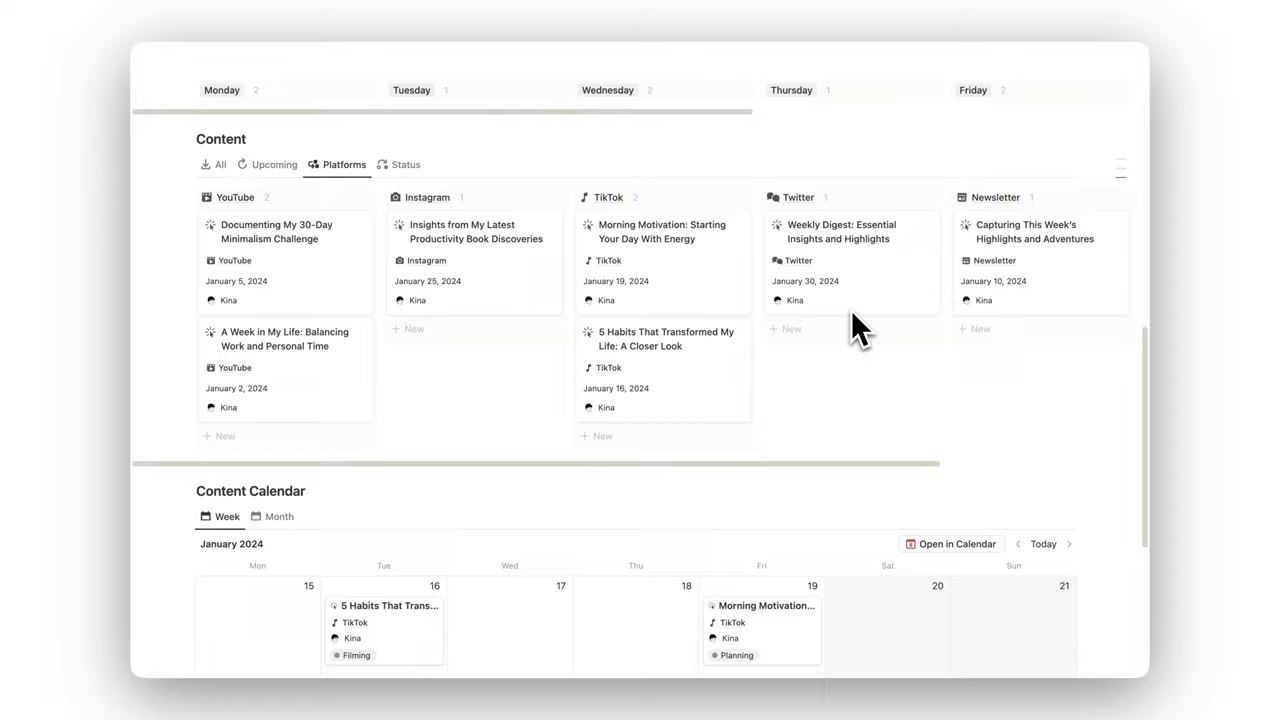
scroll("down", 3)
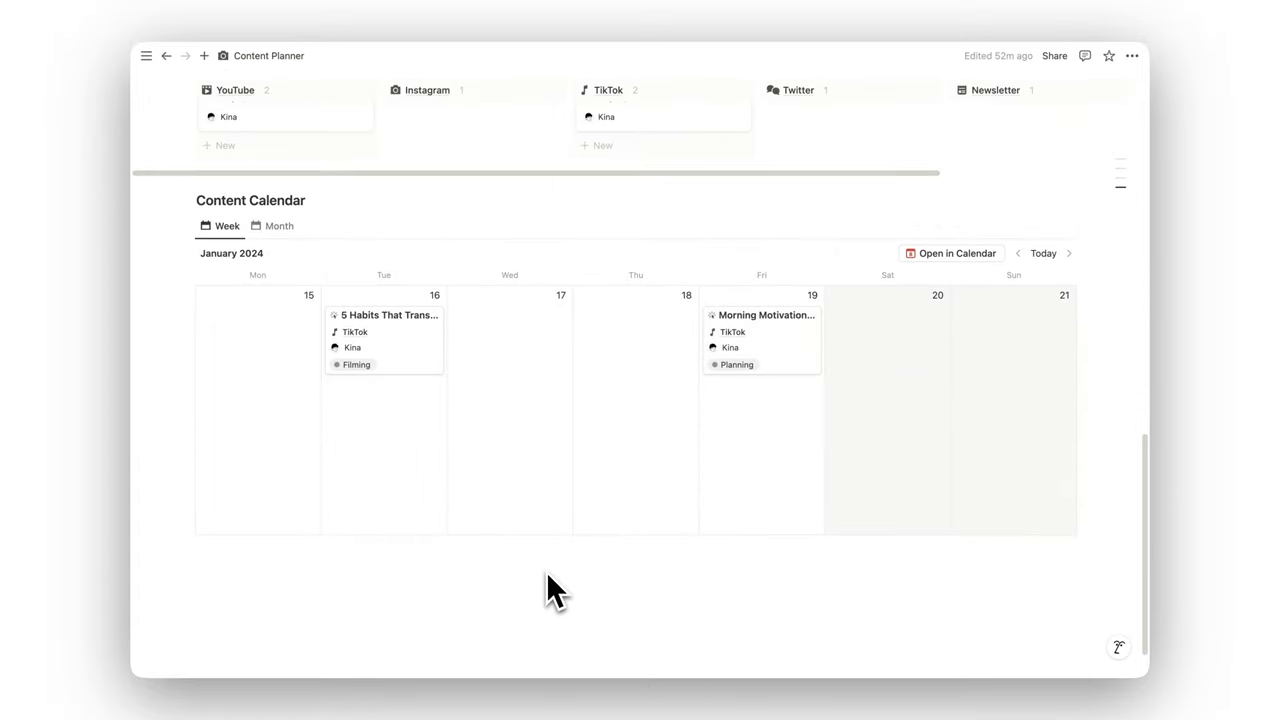
Open the TikTok platform page with its two topics and two posts, then close it.
scroll("up", 3)
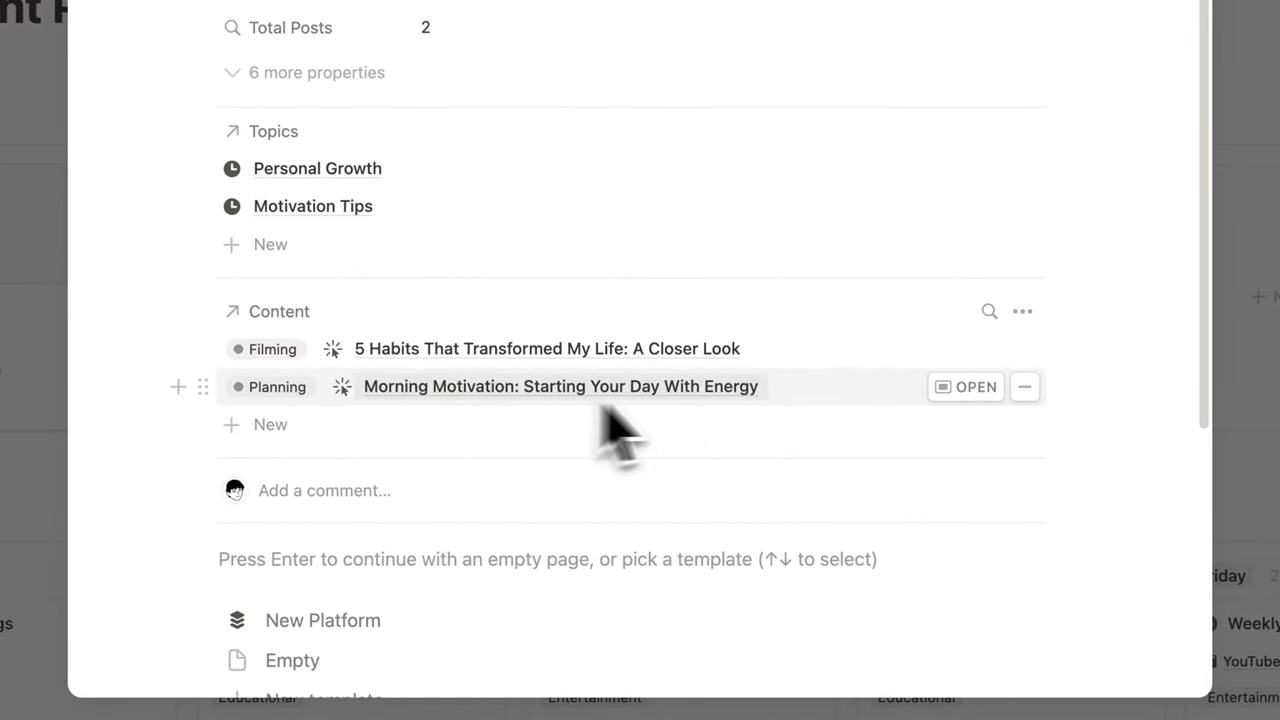
left_click(965, 386)
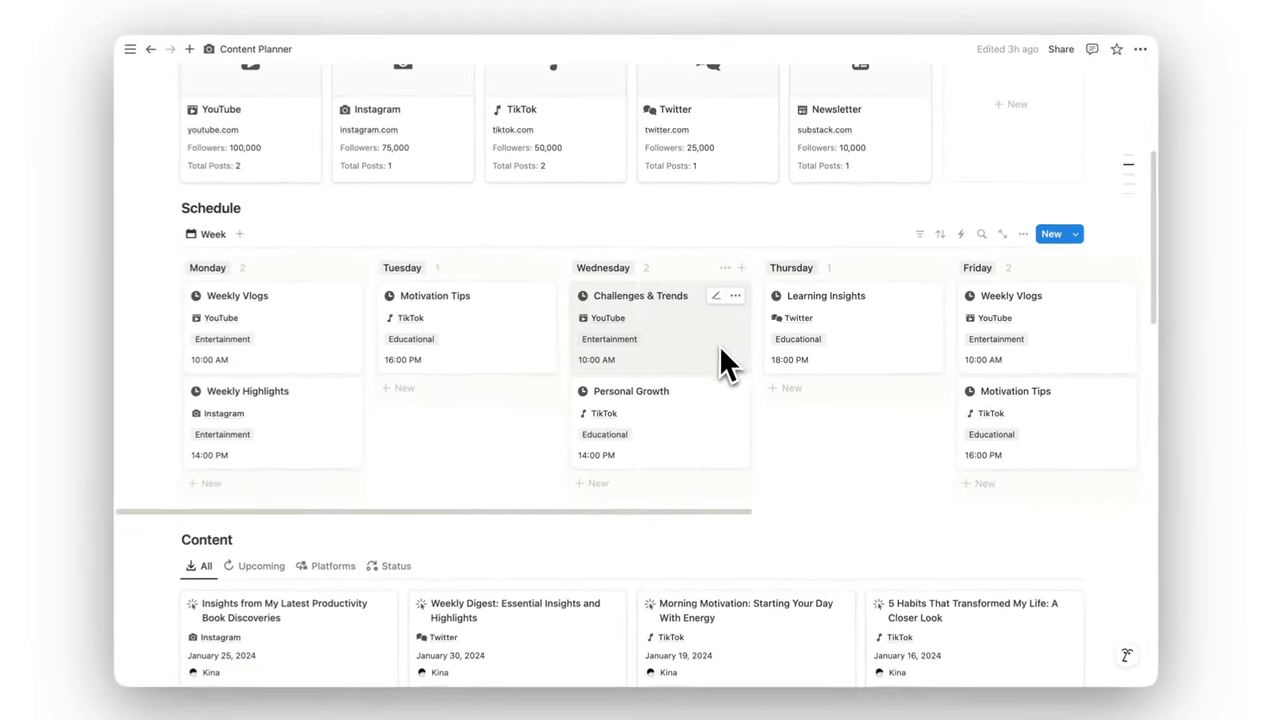
Show the Content database's Platforms view with posts grouped by platform.
scroll("down", 3)
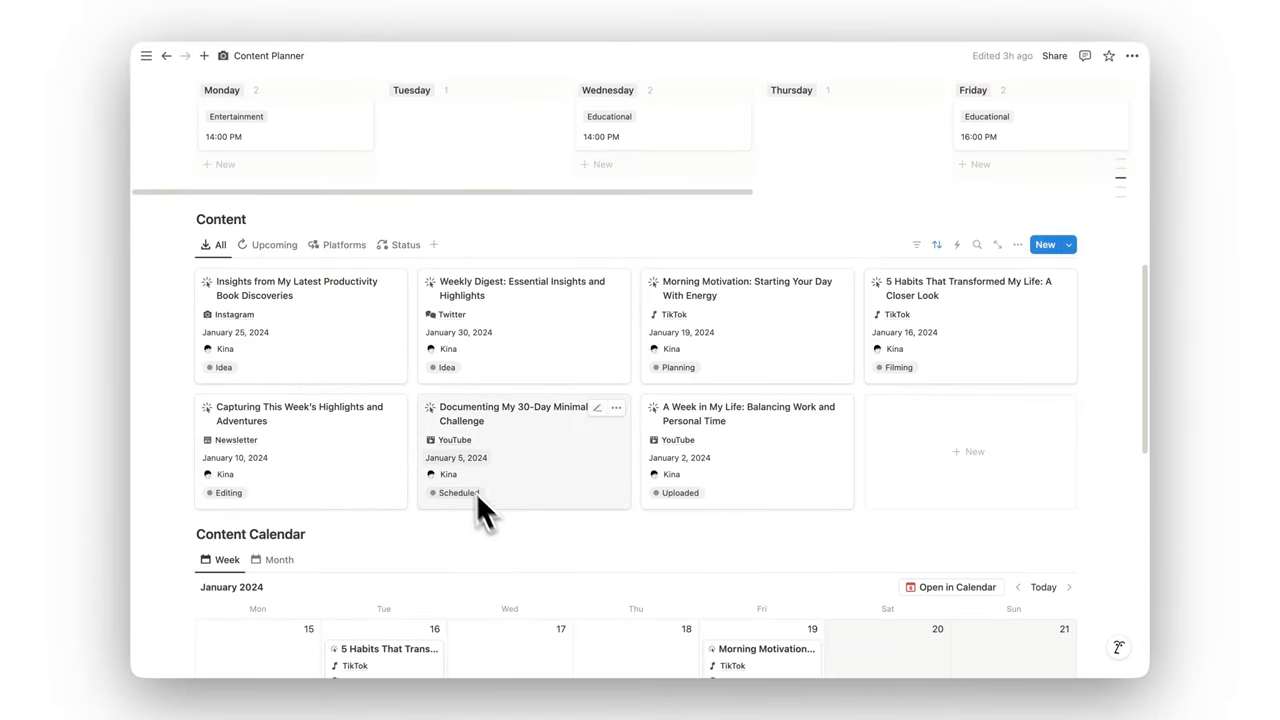
left_click(458, 492)
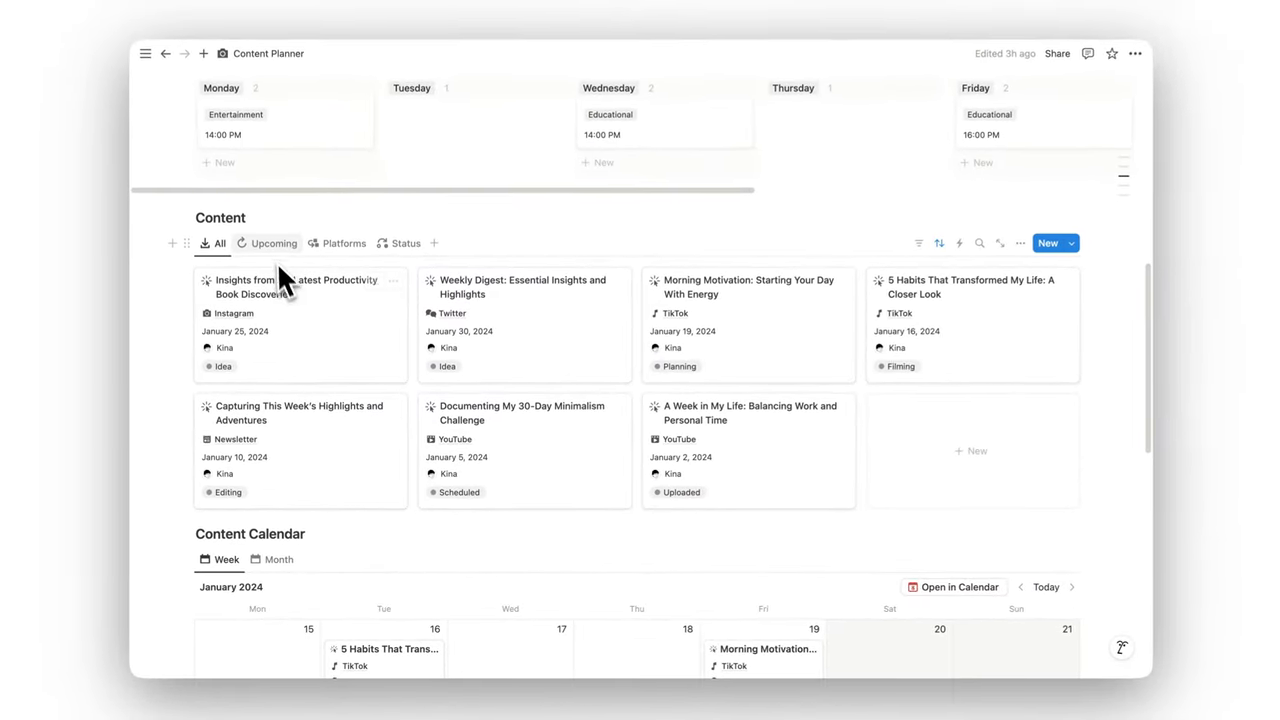
left_click(344, 244)
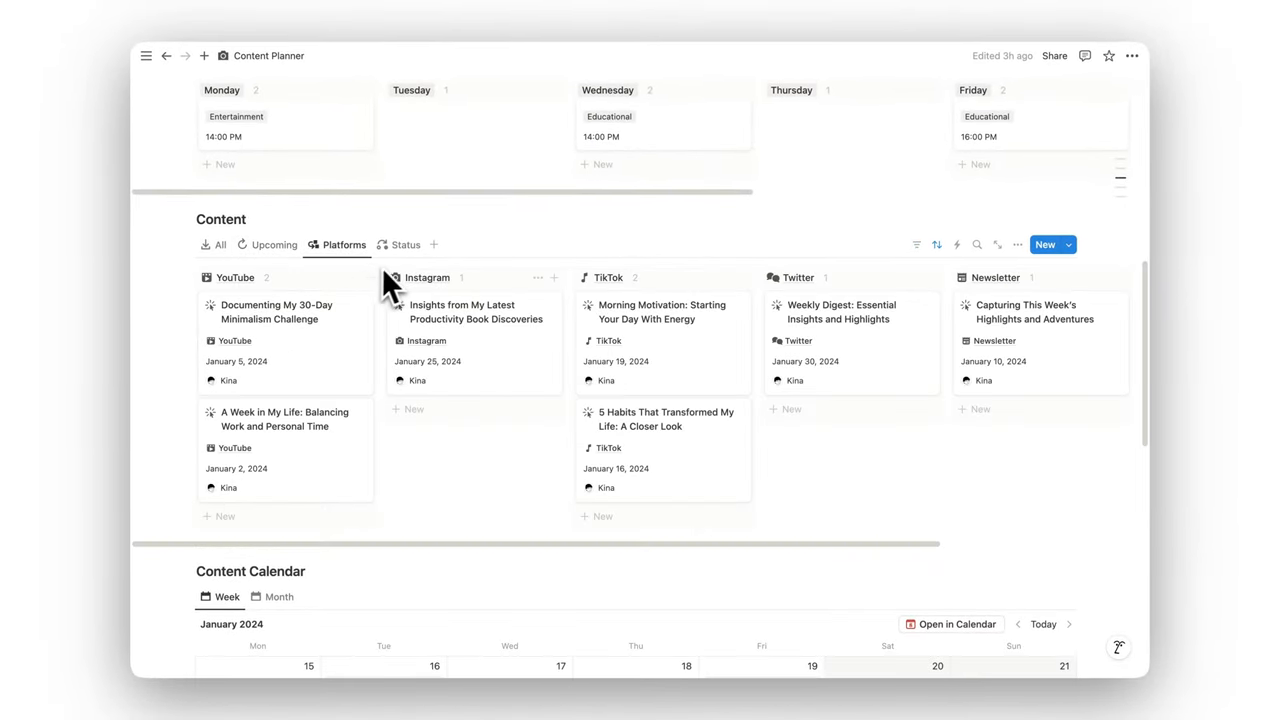
left_click(405, 244)
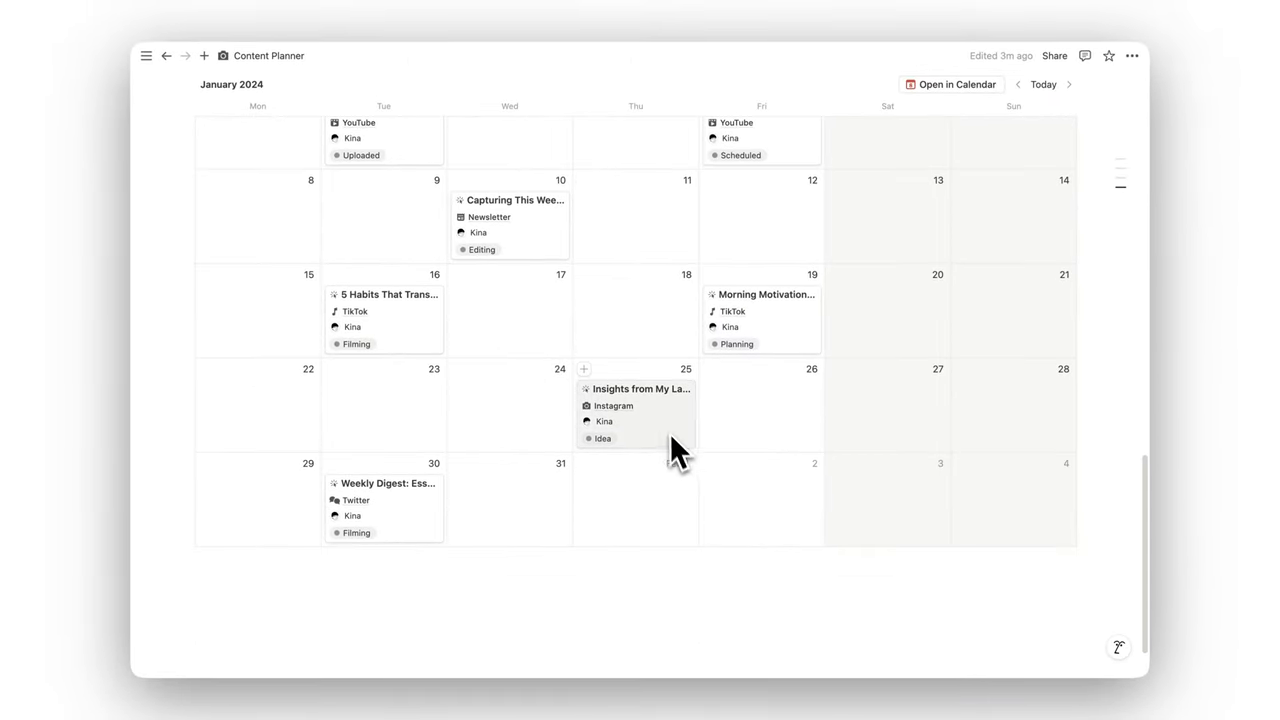
Open the January 25 Productivity Book Discoveries post, note its Idea status, and close it.
left_click(640, 389)
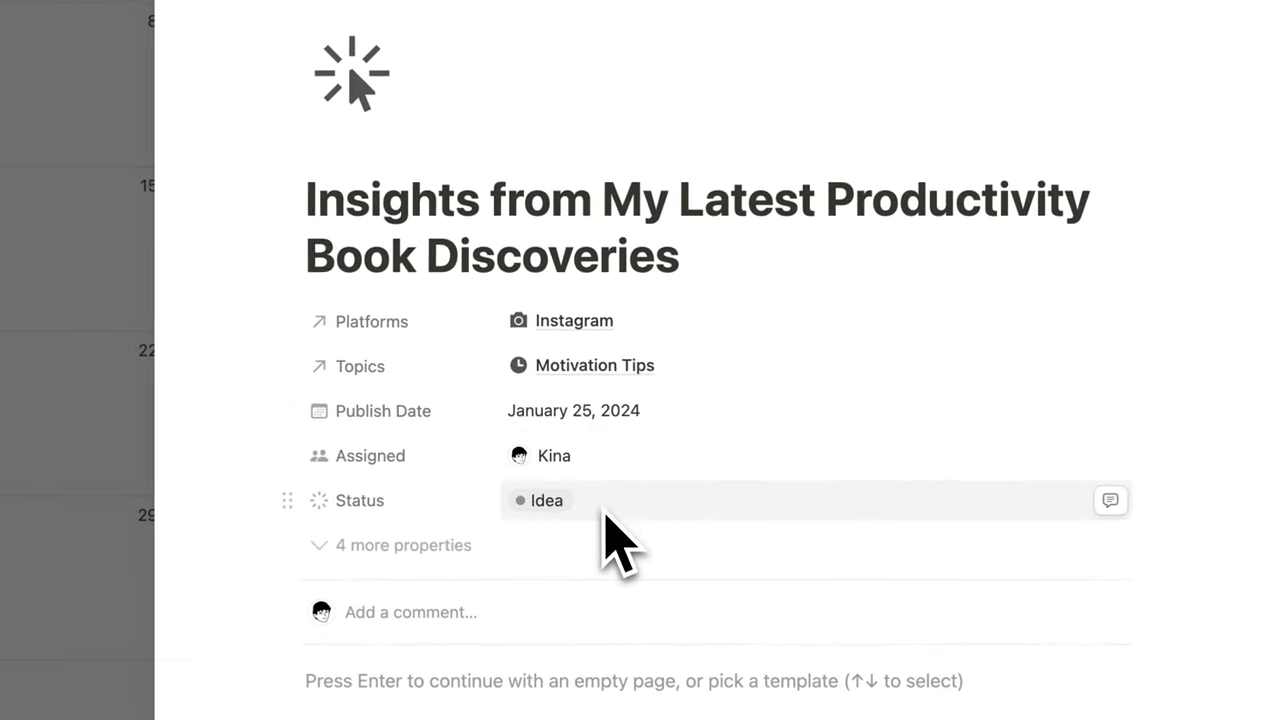
left_click(546, 500)
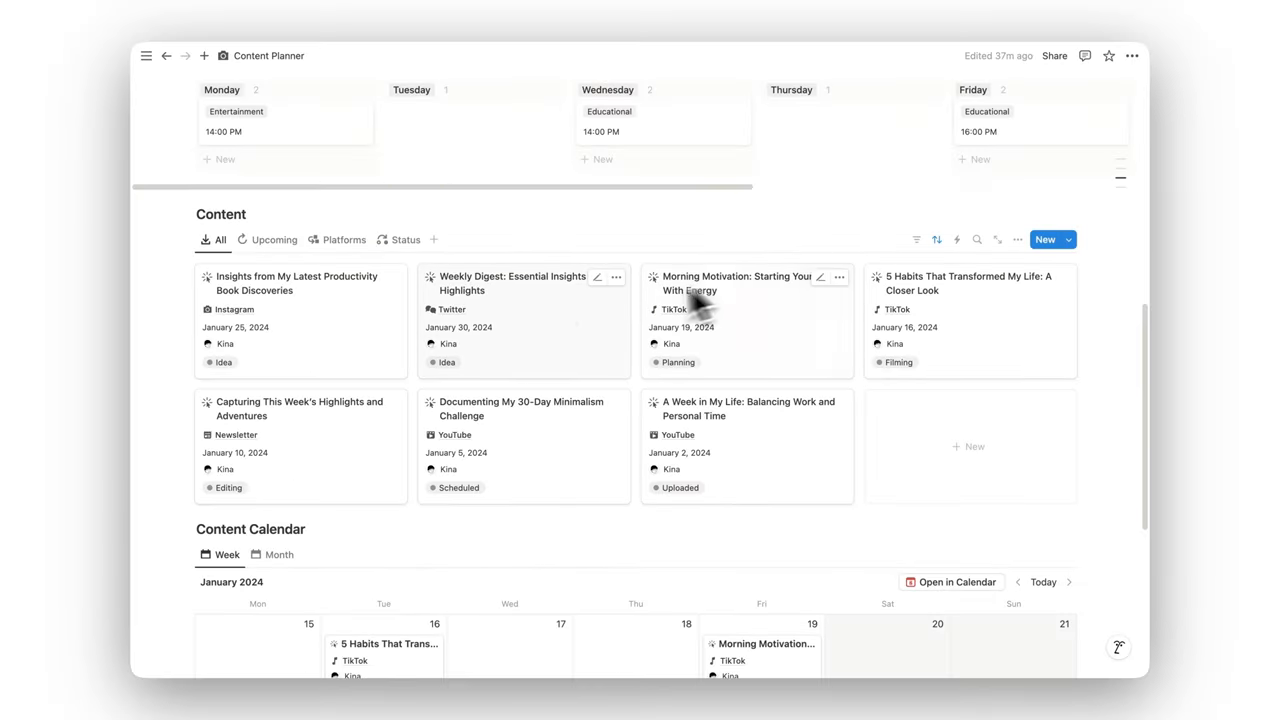
Regroup the content board from Platforms to Status, then back to Platforms.
left_click(343, 239)
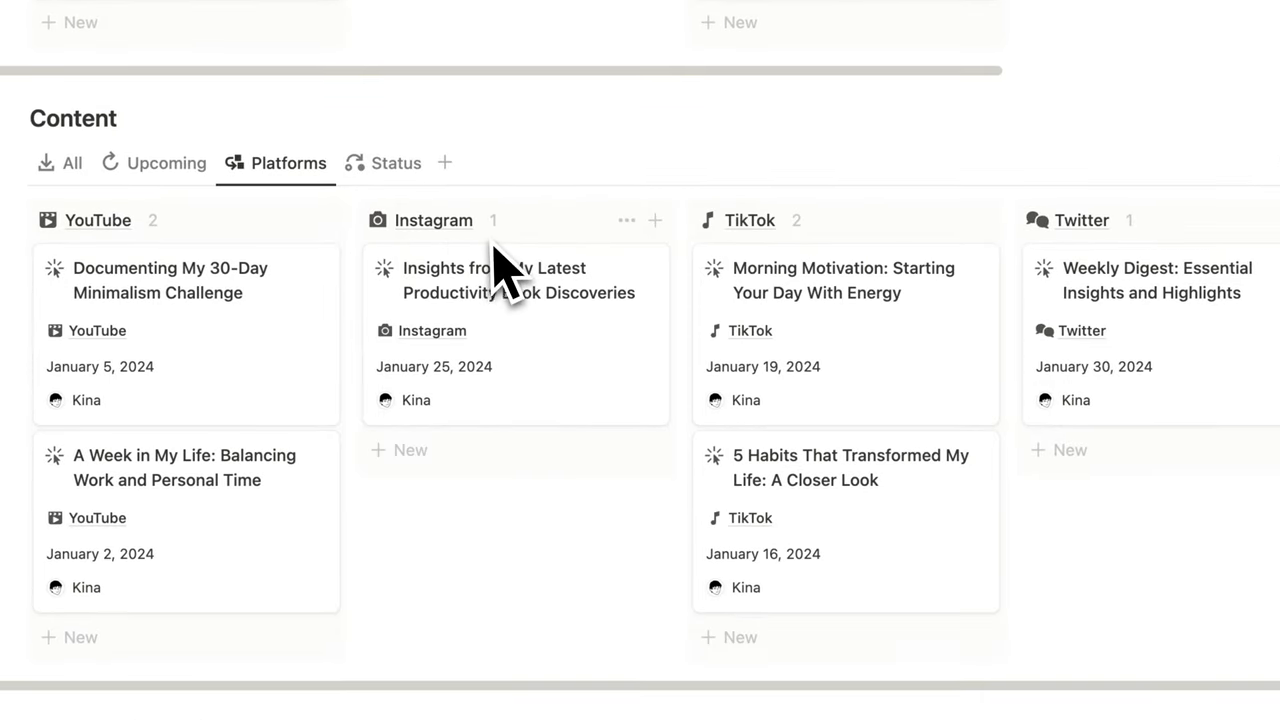
left_click(396, 163)
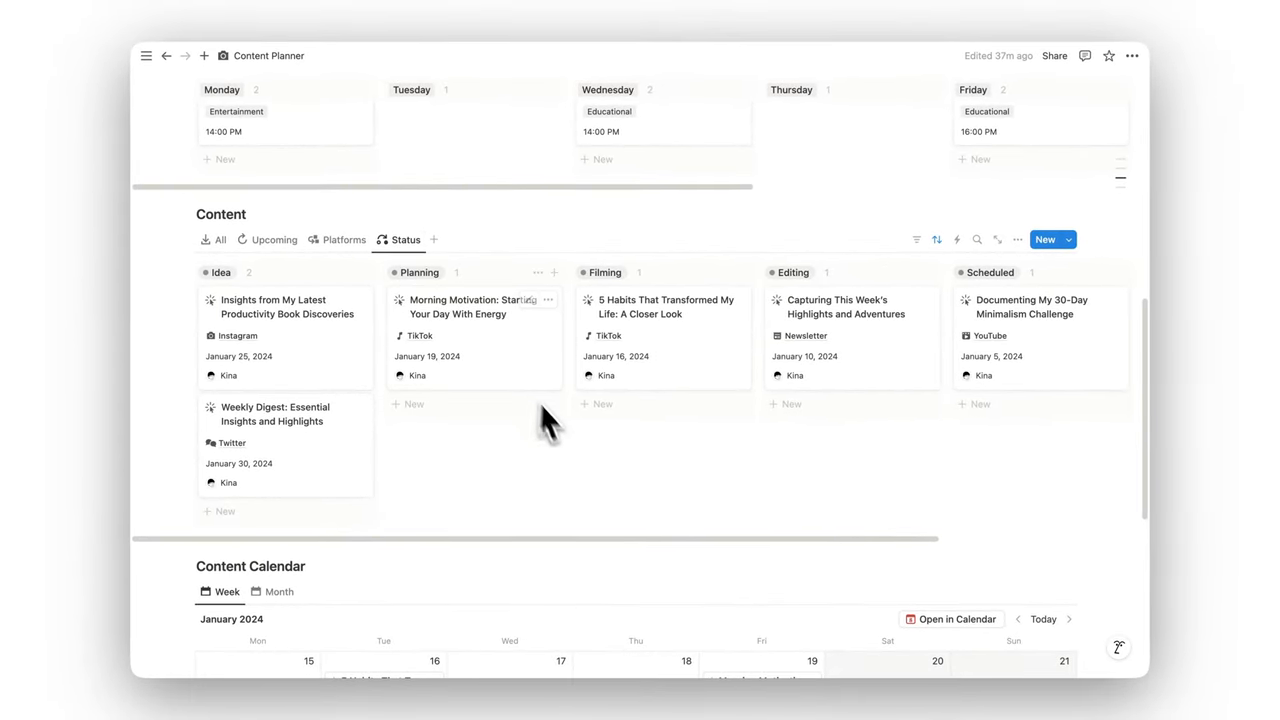
mouse_move(580, 473)
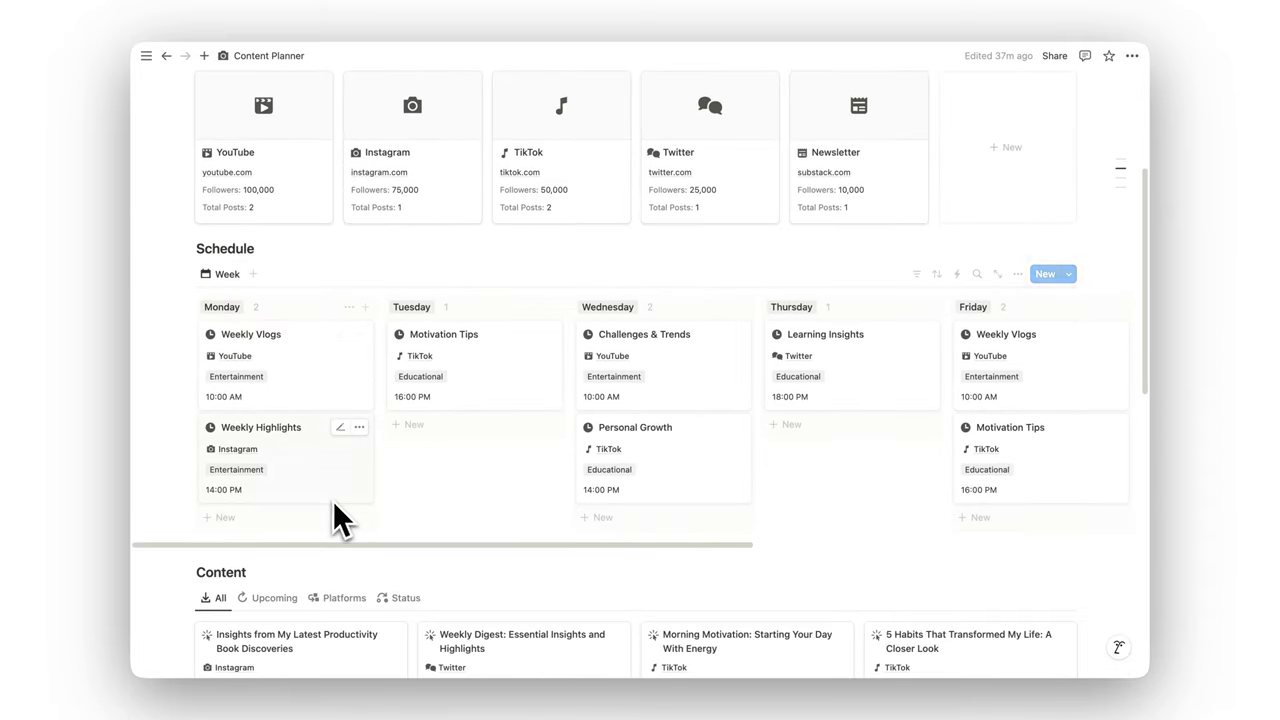
scroll("down", 3)
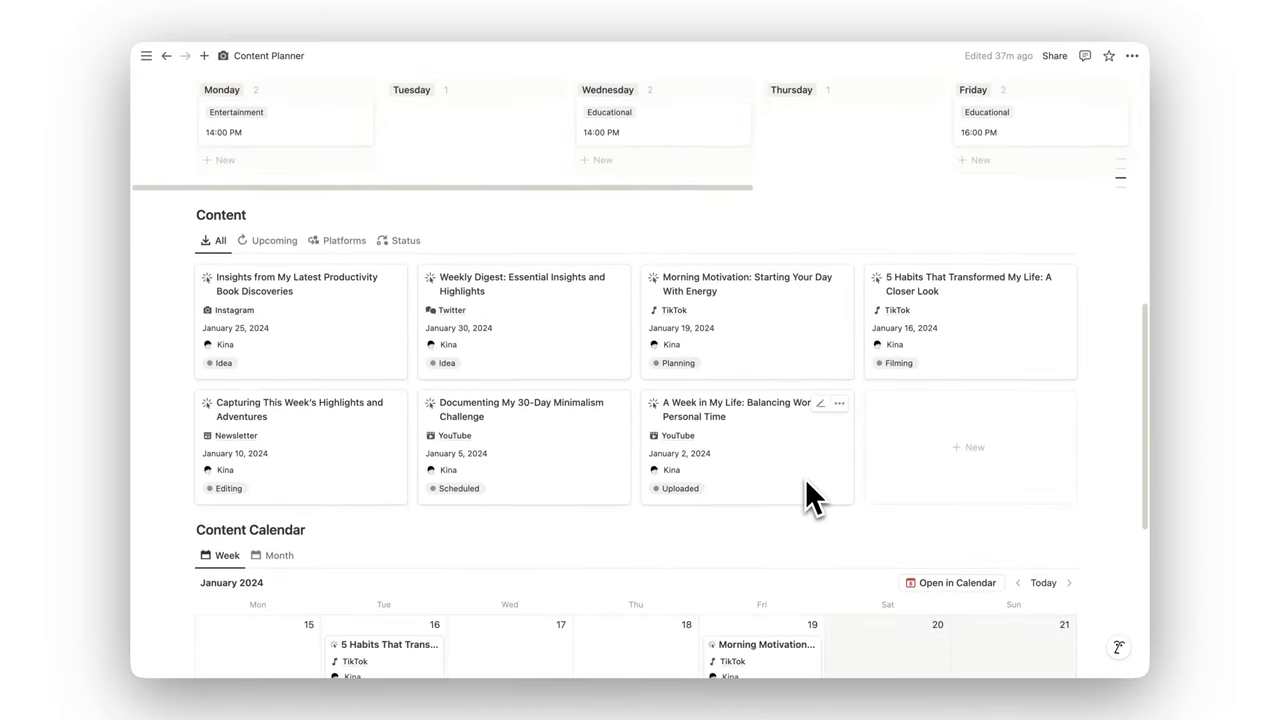
left_click(344, 240)
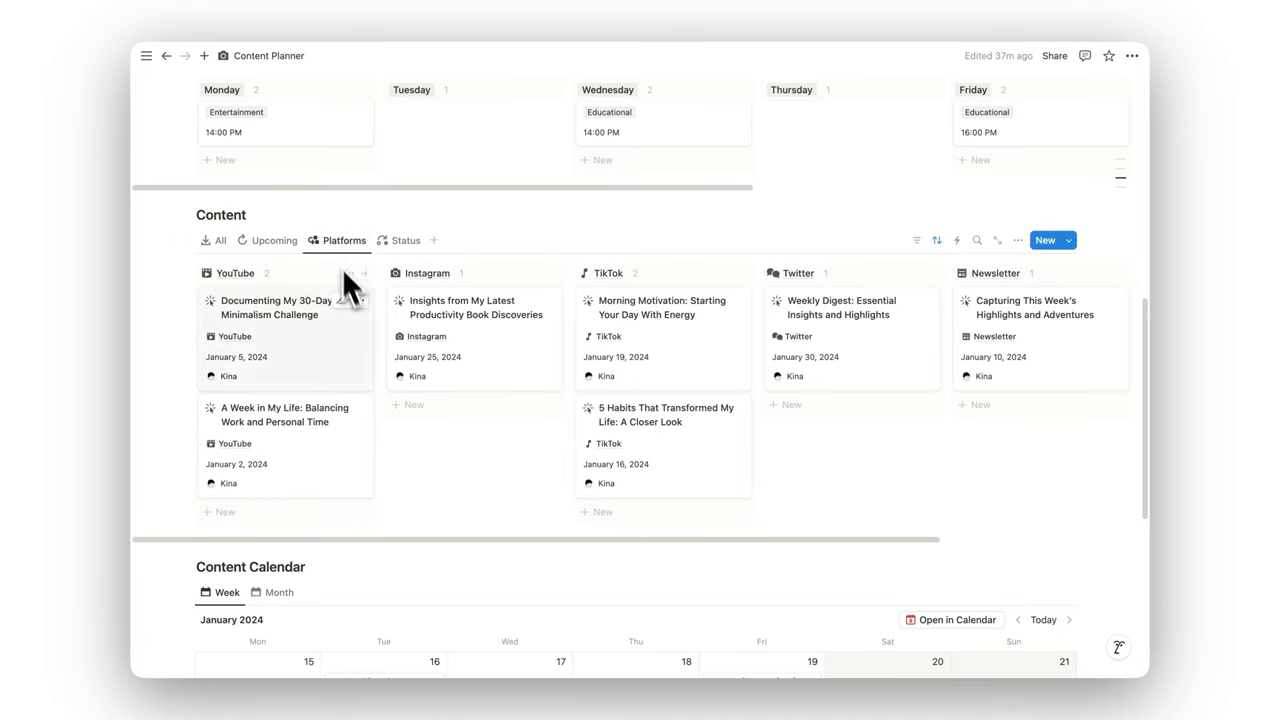